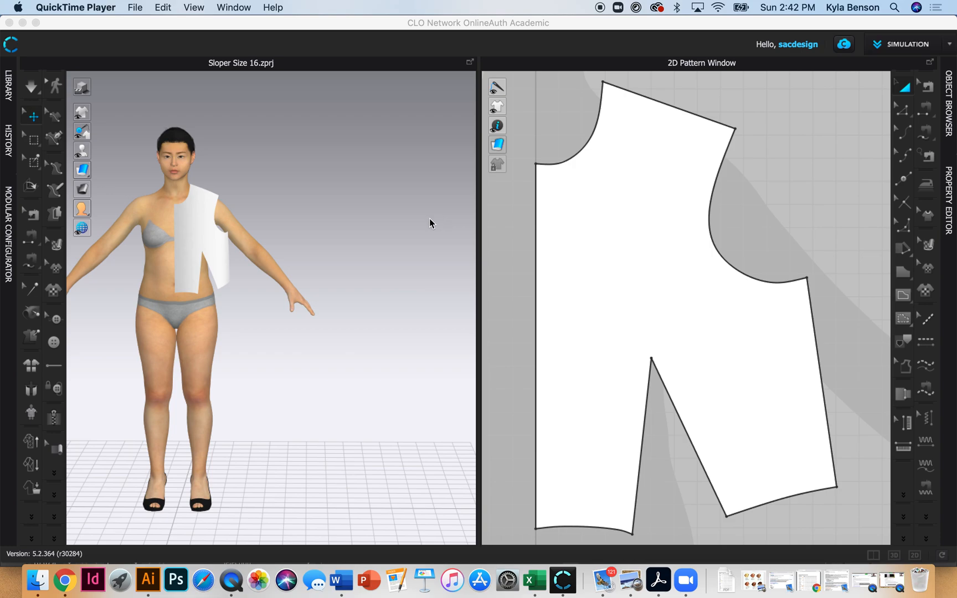
{"action": "mouse_move", "coordinate": [391, 278]}
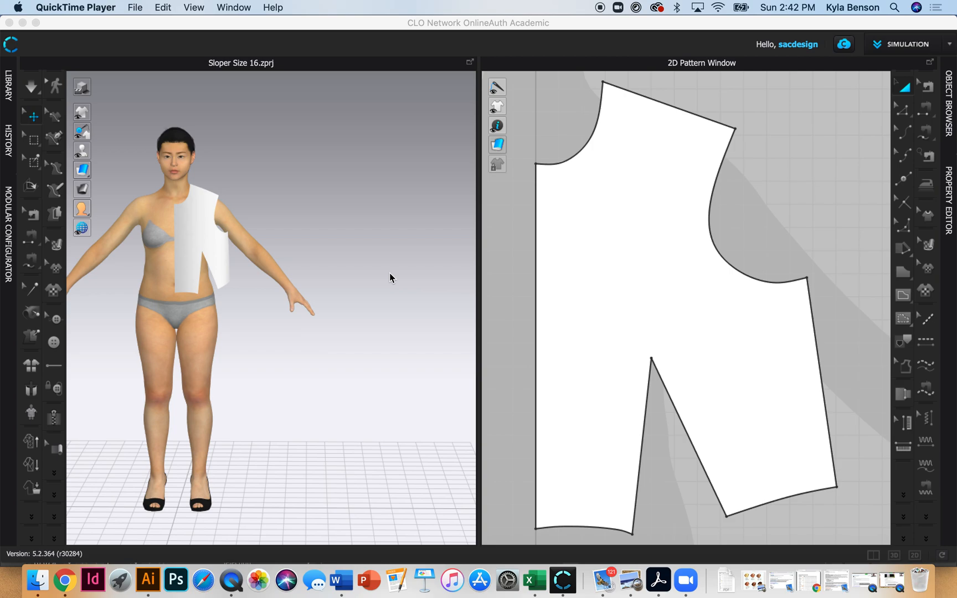
{"action": "mouse_move", "coordinate": [306, 226]}
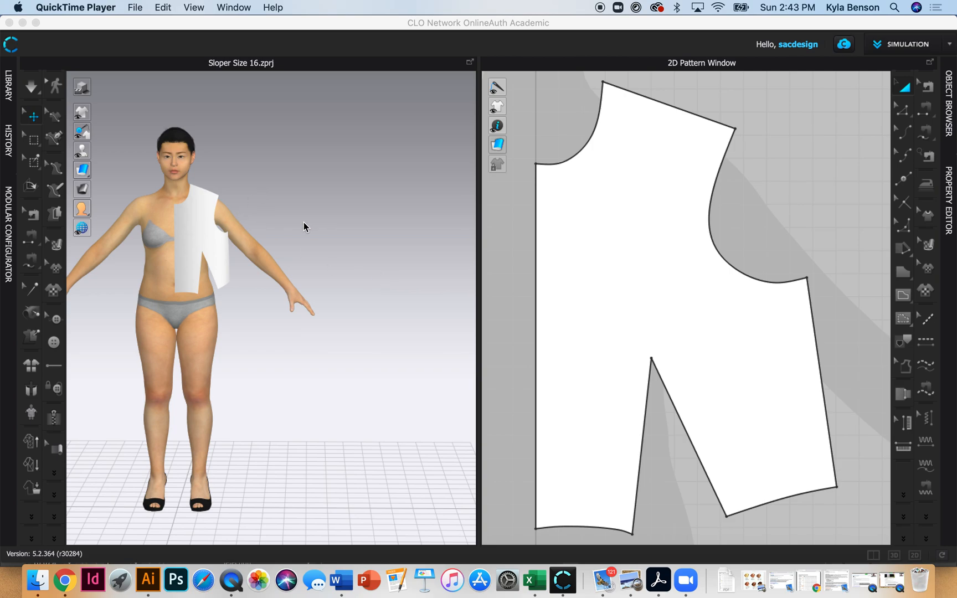
{"action": "mouse_move", "coordinate": [598, 240]}
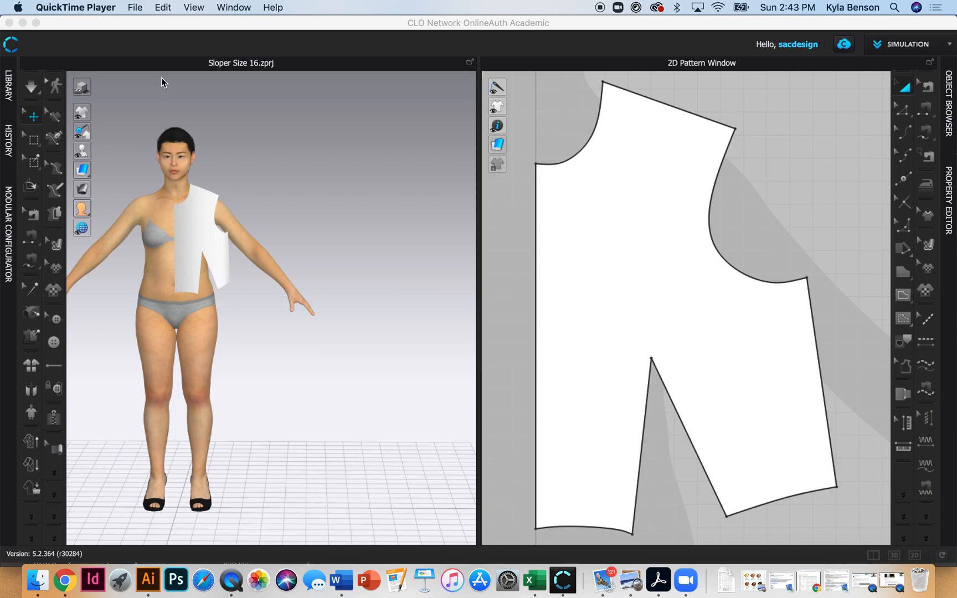
{"action": "mouse_move", "coordinate": [422, 179]}
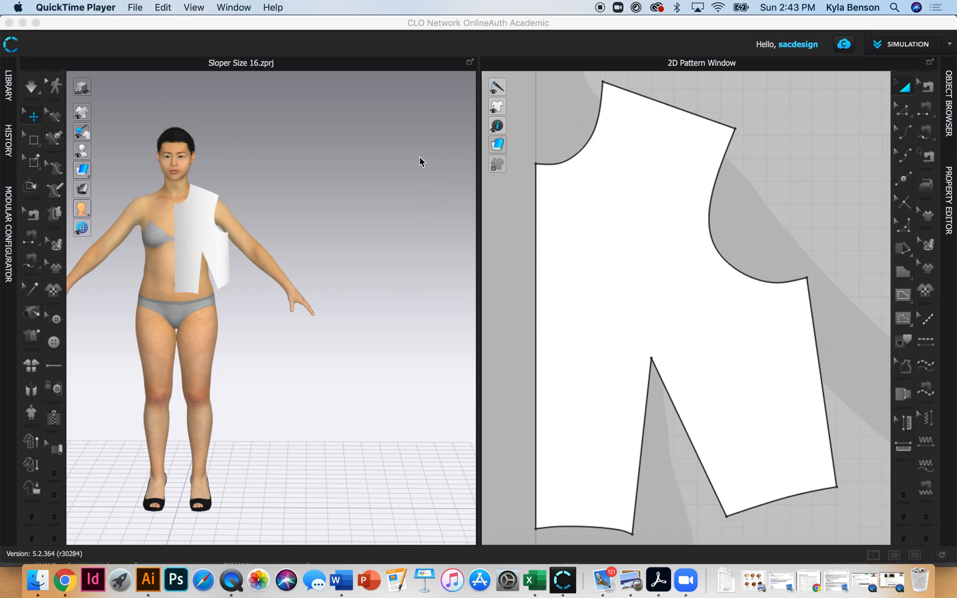
{"action": "mouse_move", "coordinate": [720, 328]}
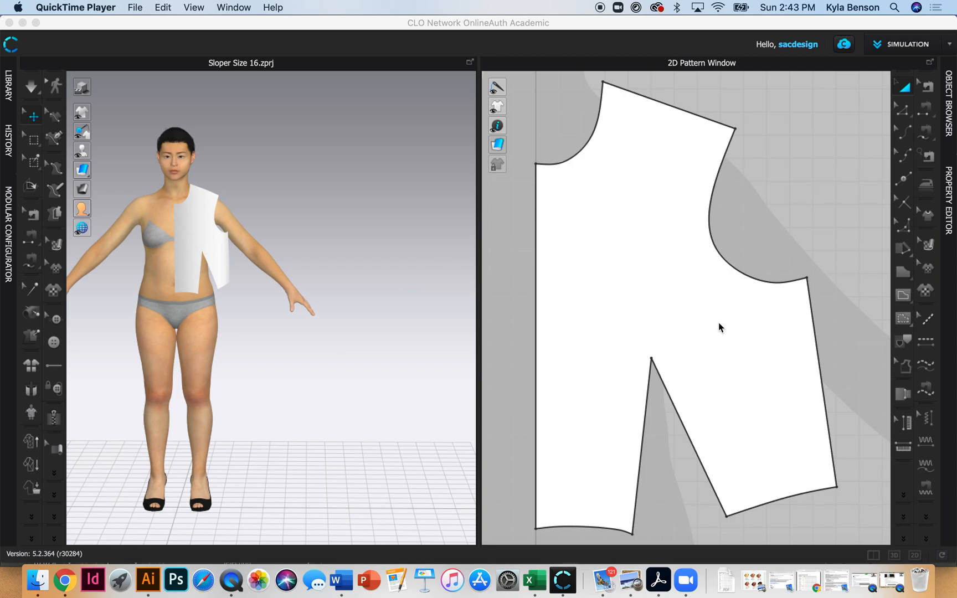
{"action": "mouse_move", "coordinate": [193, 293]}
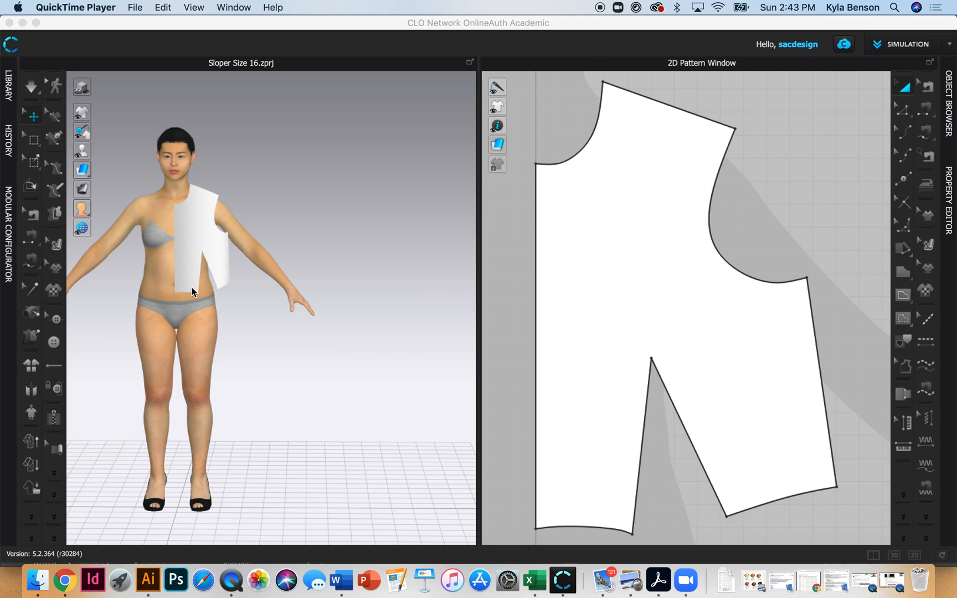
{"action": "mouse_move", "coordinate": [220, 344]}
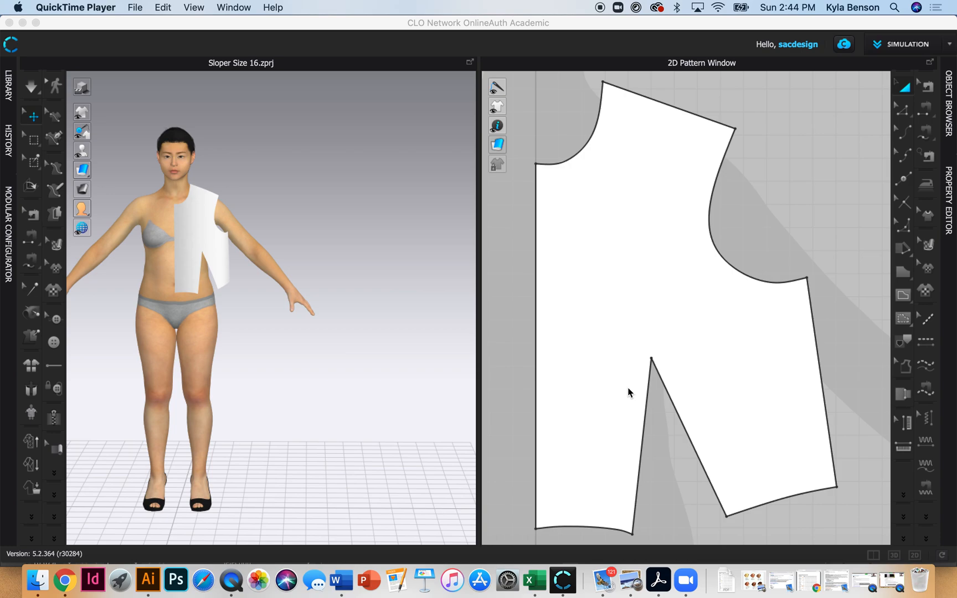
{"action": "mouse_move", "coordinate": [792, 529]}
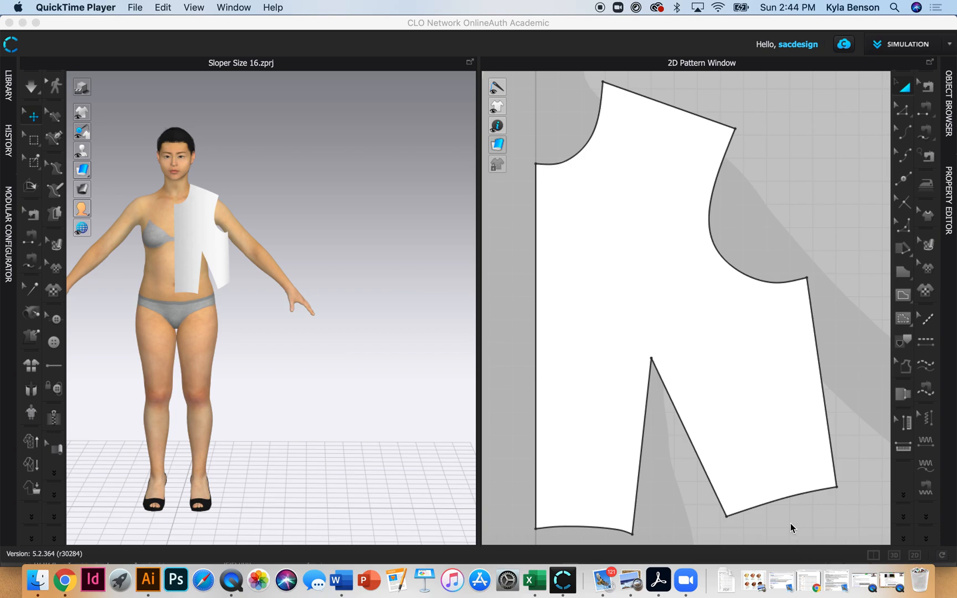
{"action": "mouse_move", "coordinate": [635, 374]}
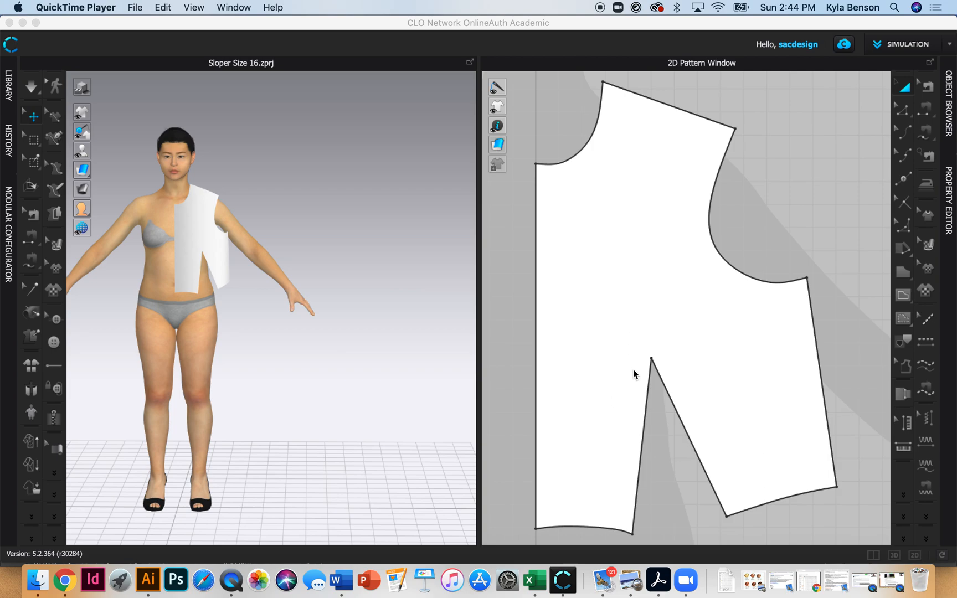
{"action": "mouse_move", "coordinate": [625, 300]}
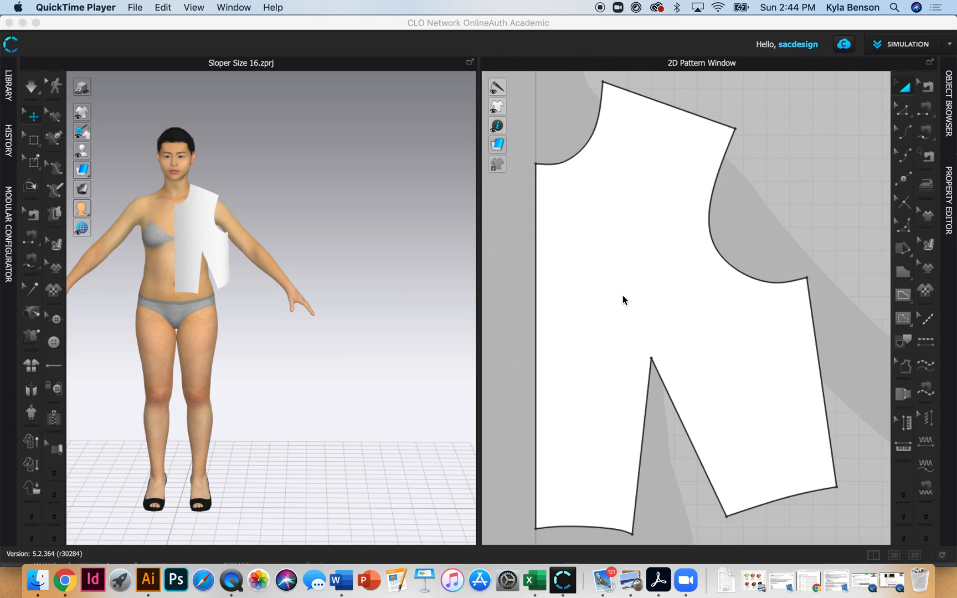
{"action": "mouse_move", "coordinate": [811, 468]}
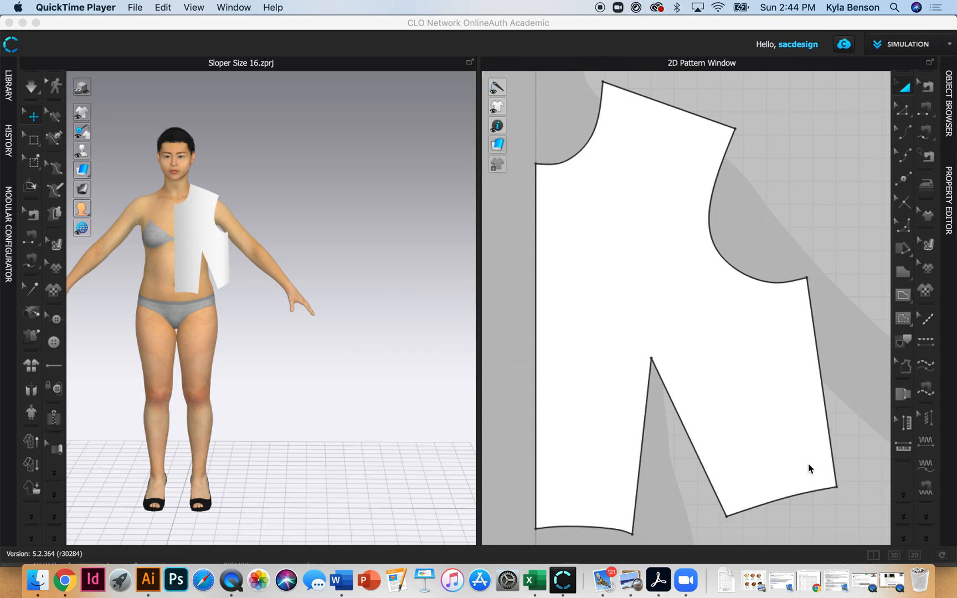
{"action": "mouse_move", "coordinate": [833, 496]}
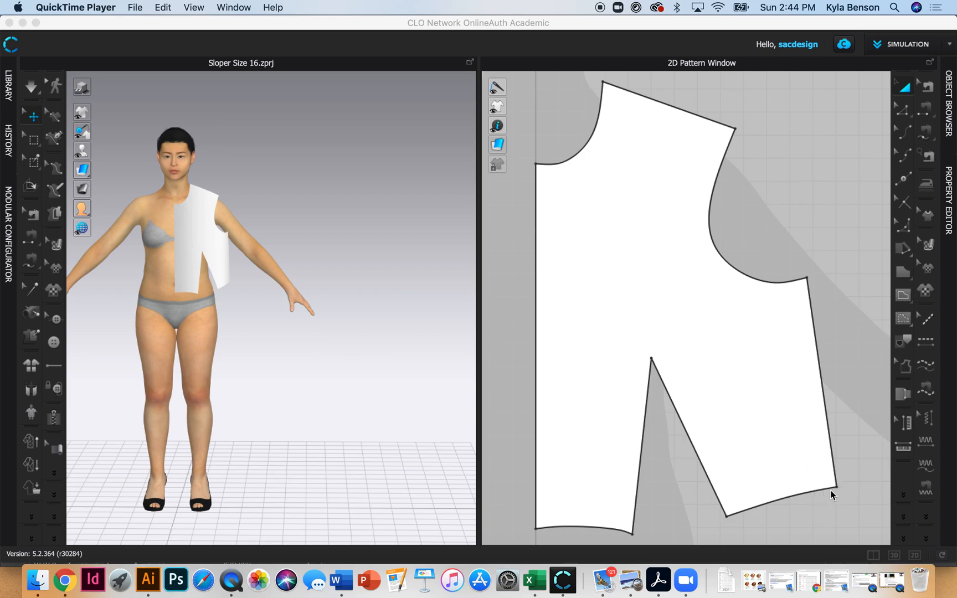
{"action": "mouse_move", "coordinate": [840, 486]}
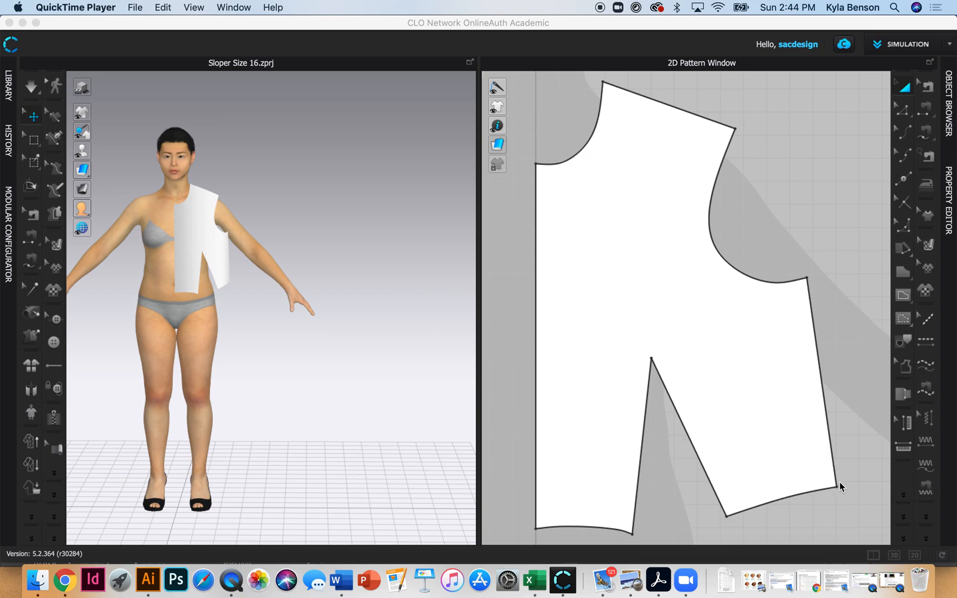
{"action": "mouse_move", "coordinate": [845, 482]}
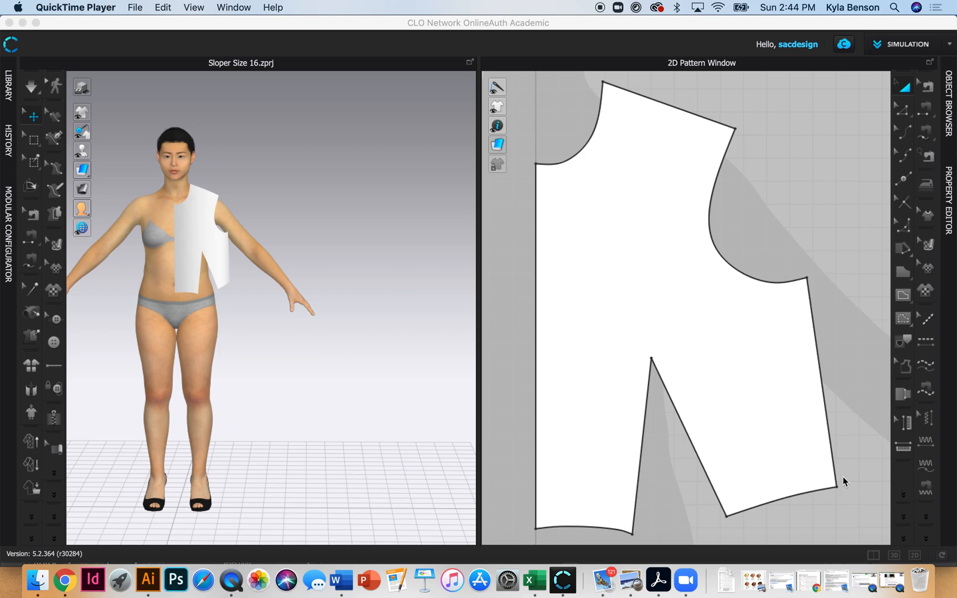
{"action": "mouse_move", "coordinate": [844, 498]}
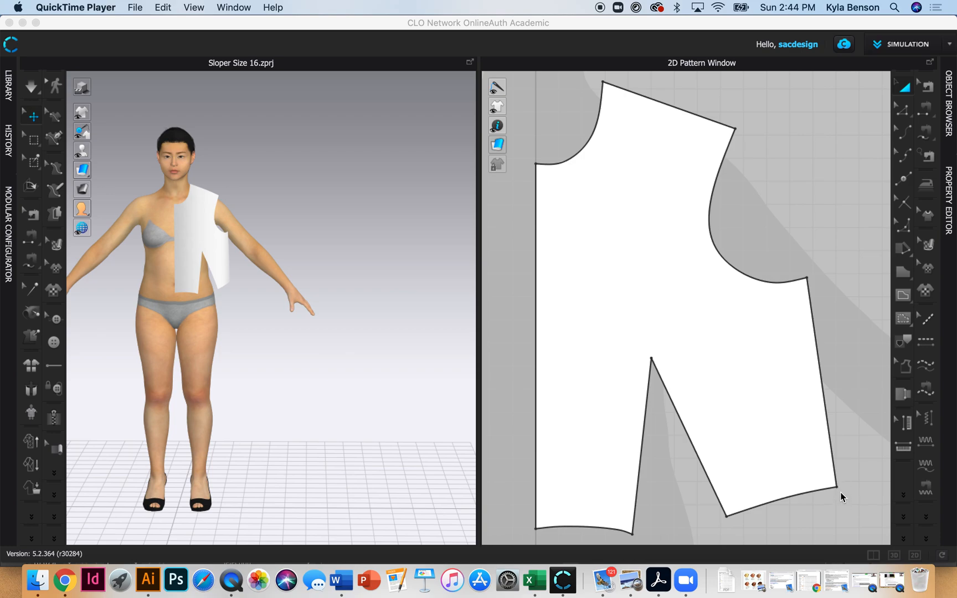
{"action": "mouse_move", "coordinate": [838, 492]}
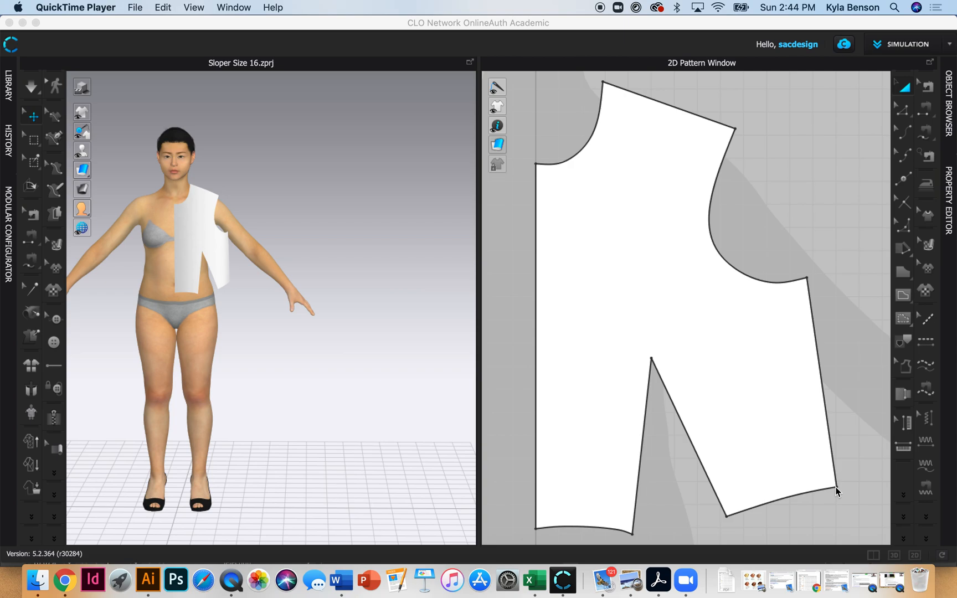
{"action": "mouse_move", "coordinate": [677, 507]}
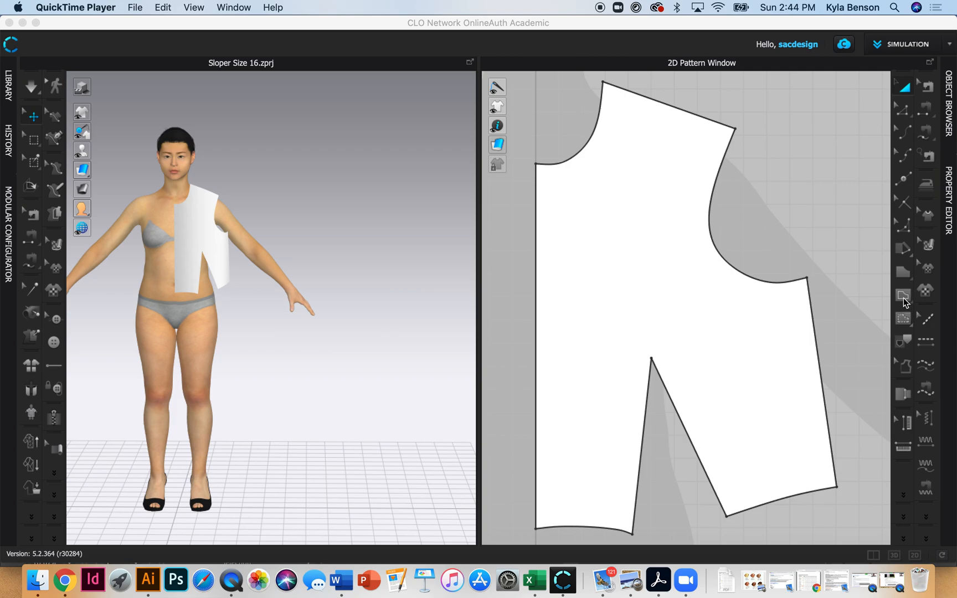
- Select the bodice shoulder seam line in the zoomed-in 2D pattern view
{"action": "left_click", "coordinate": [904, 298]}
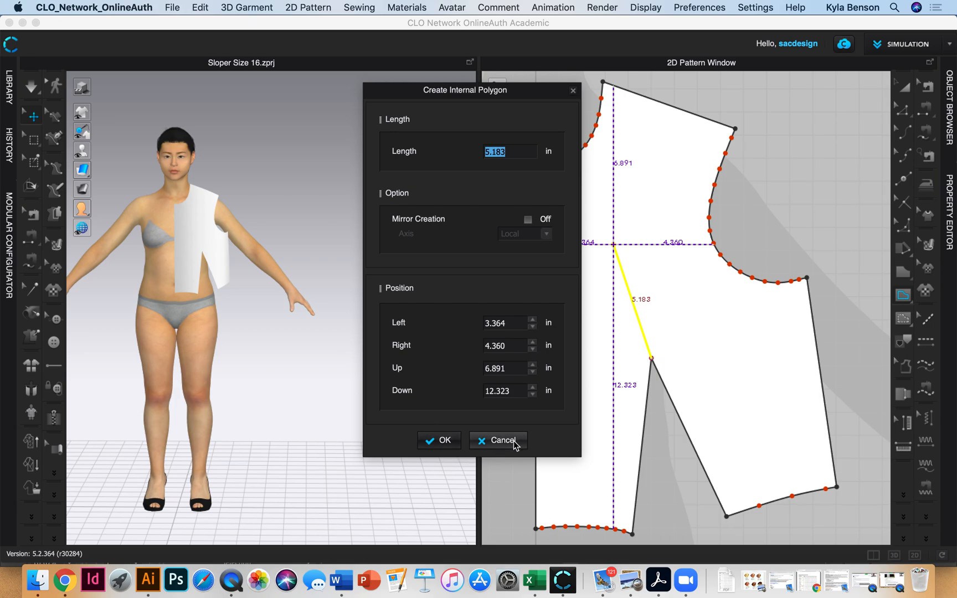
{"action": "left_click", "coordinate": [502, 440]}
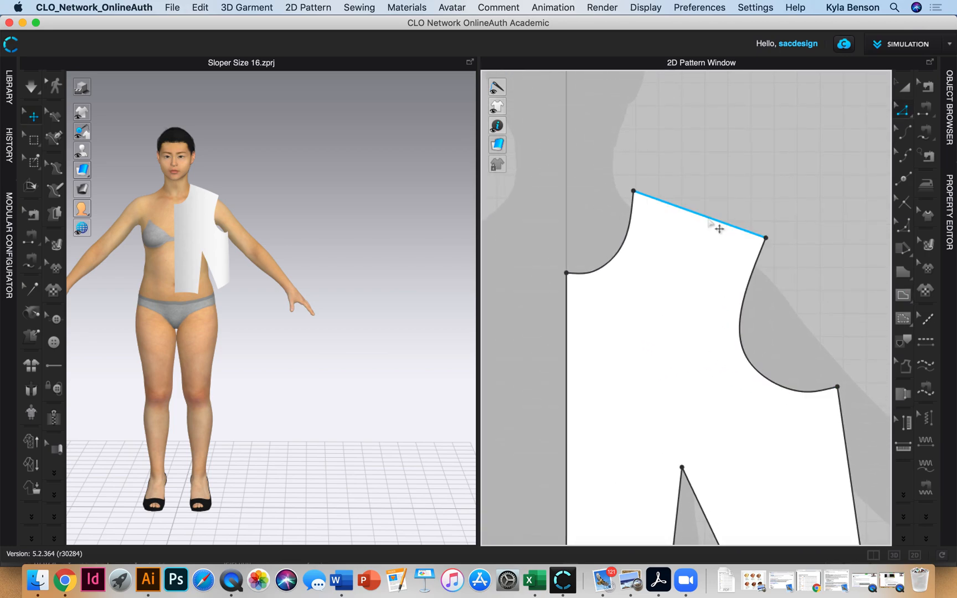
- Uniform-split the shoulder line into 2 equal 3.042-in segments
{"action": "right_click", "coordinate": [715, 224]}
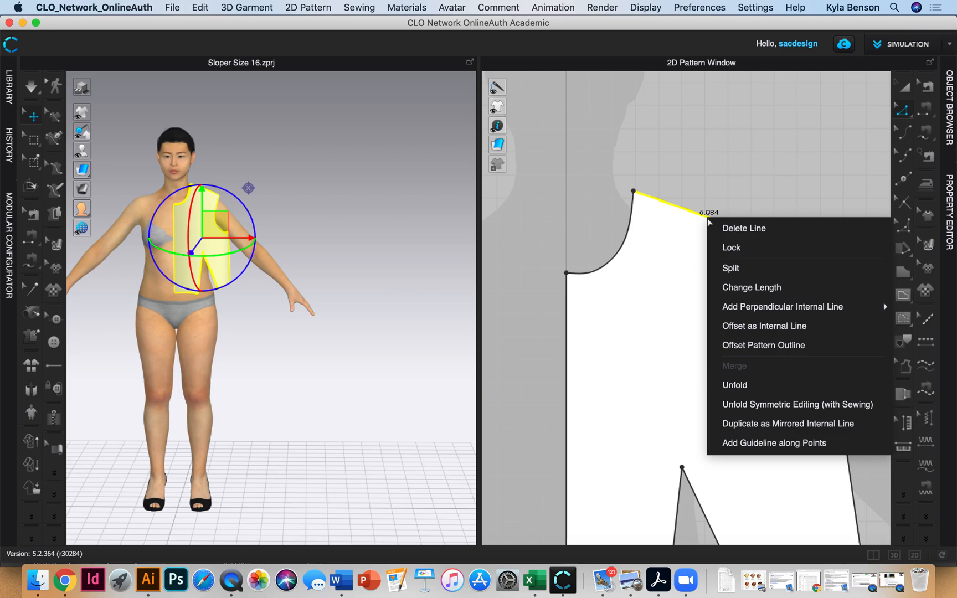
{"action": "mouse_move", "coordinate": [761, 232]}
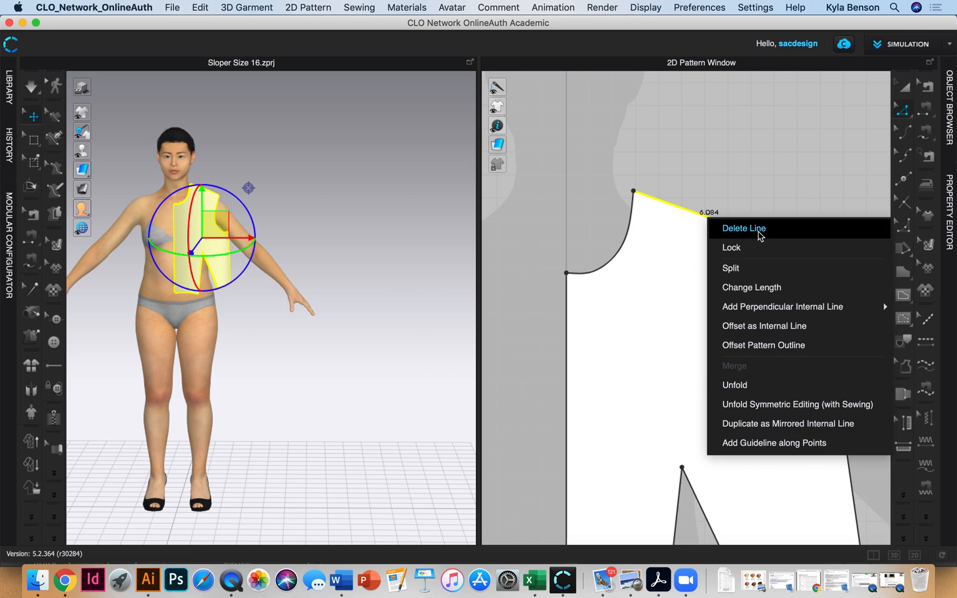
{"action": "left_click", "coordinate": [730, 267]}
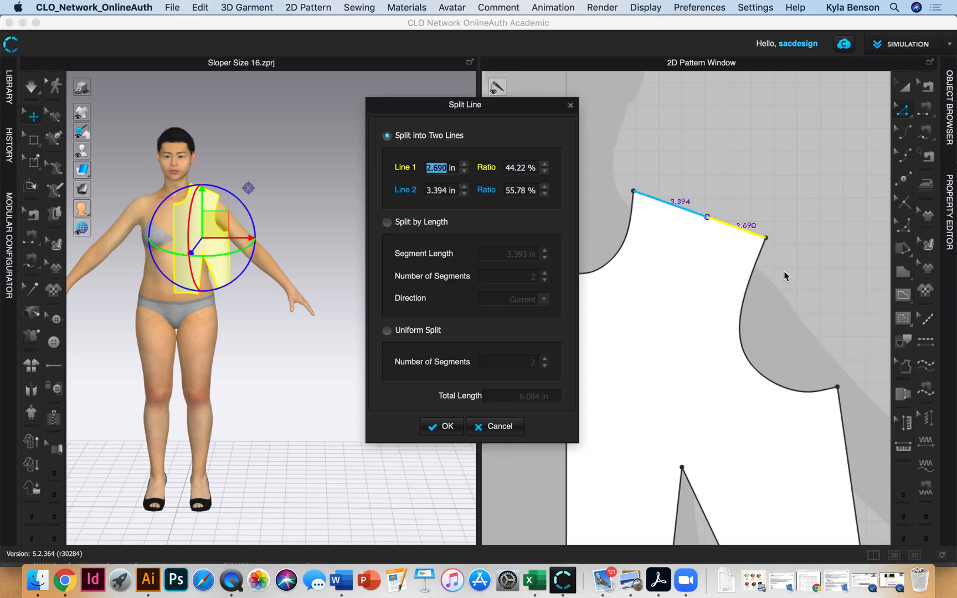
{"action": "mouse_move", "coordinate": [437, 260]}
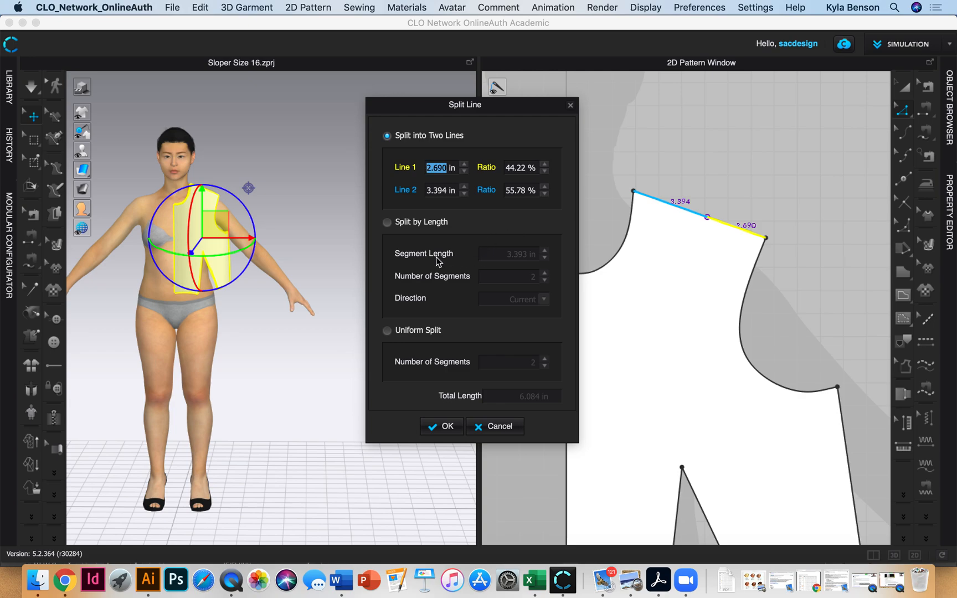
{"action": "mouse_move", "coordinate": [393, 346]}
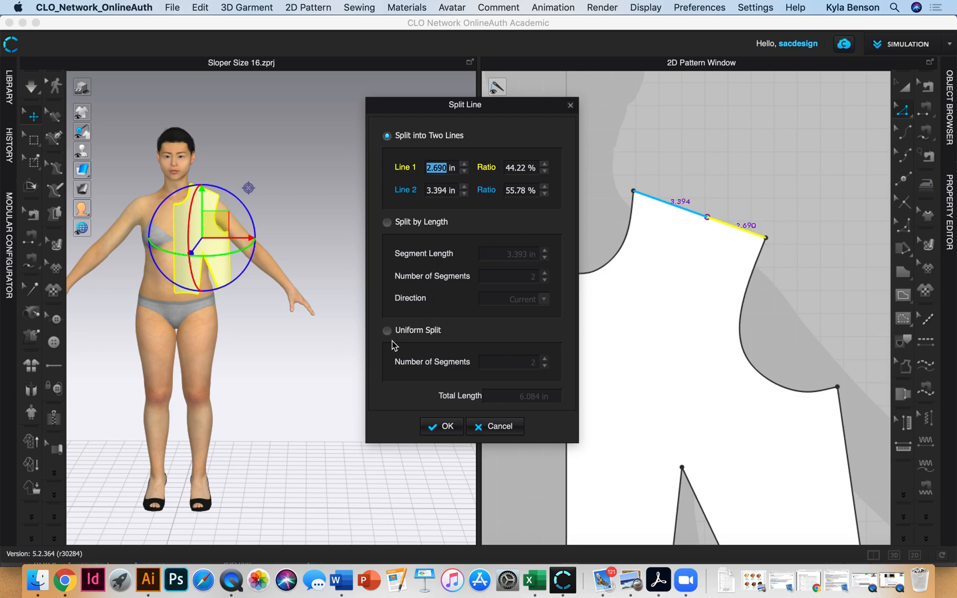
{"action": "left_click", "coordinate": [387, 331]}
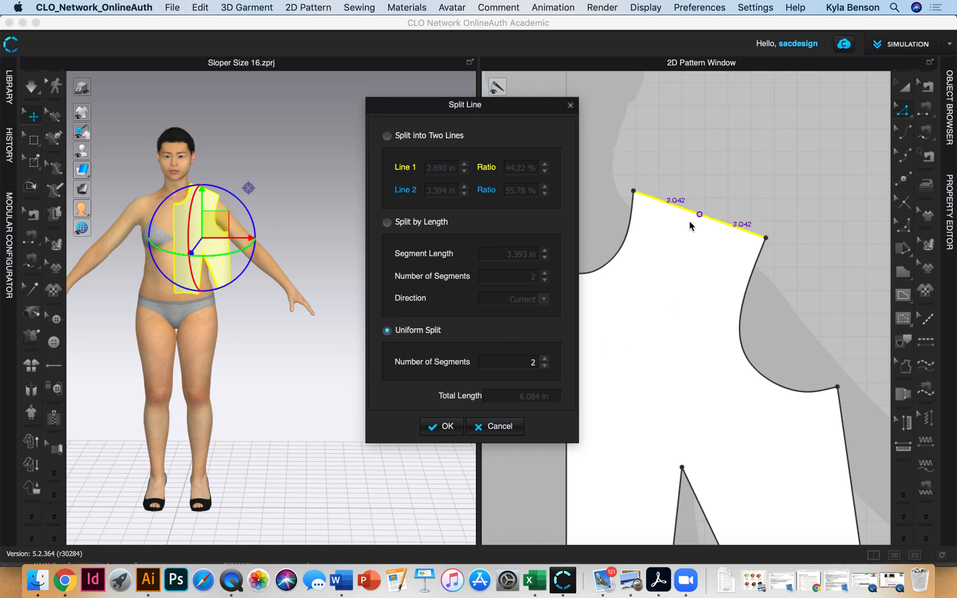
{"action": "mouse_move", "coordinate": [666, 211]}
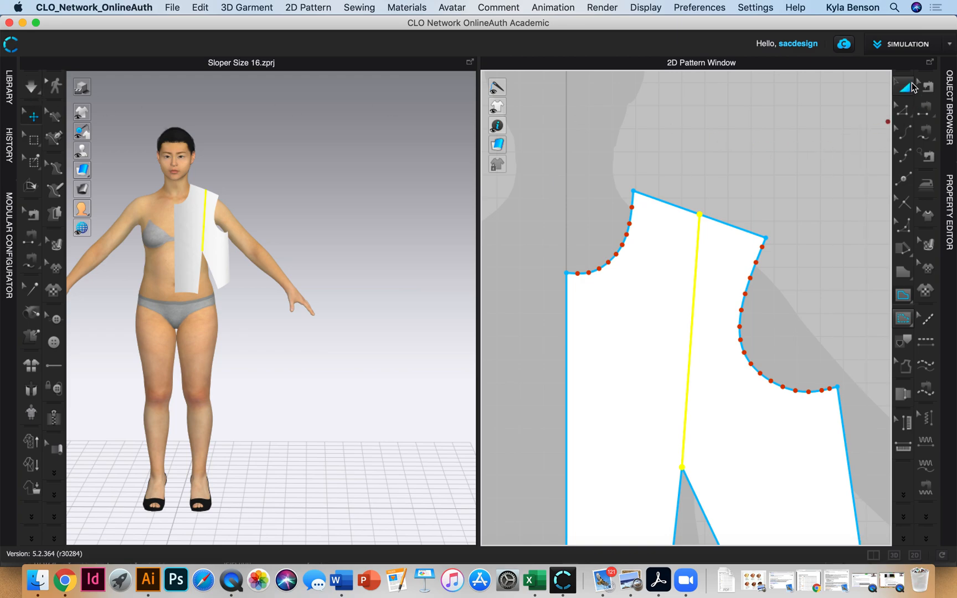
- Extend the slash line to the pattern outline and accept the intersecting-segments warning
{"action": "right_click", "coordinate": [684, 311]}
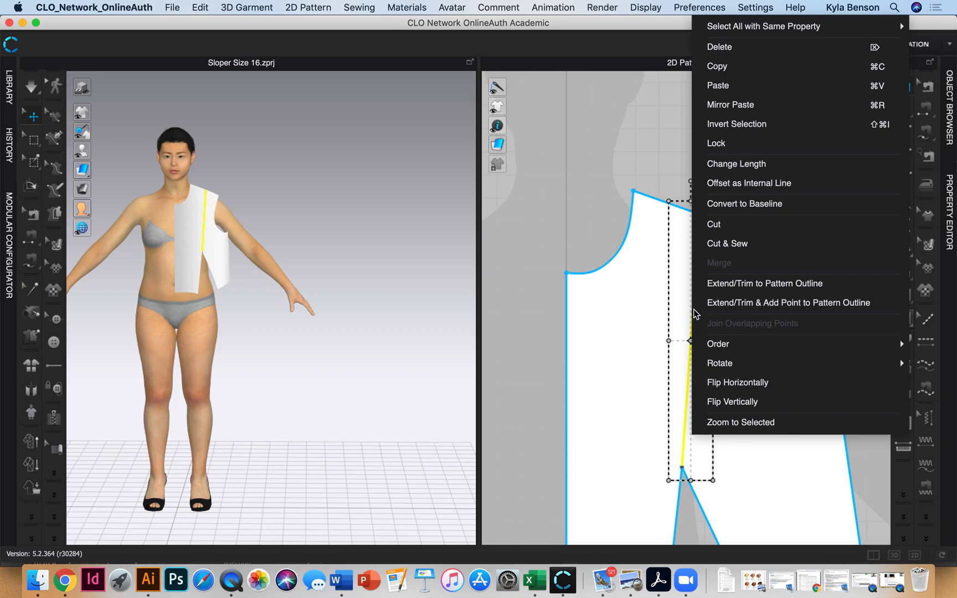
{"action": "mouse_move", "coordinate": [774, 294]}
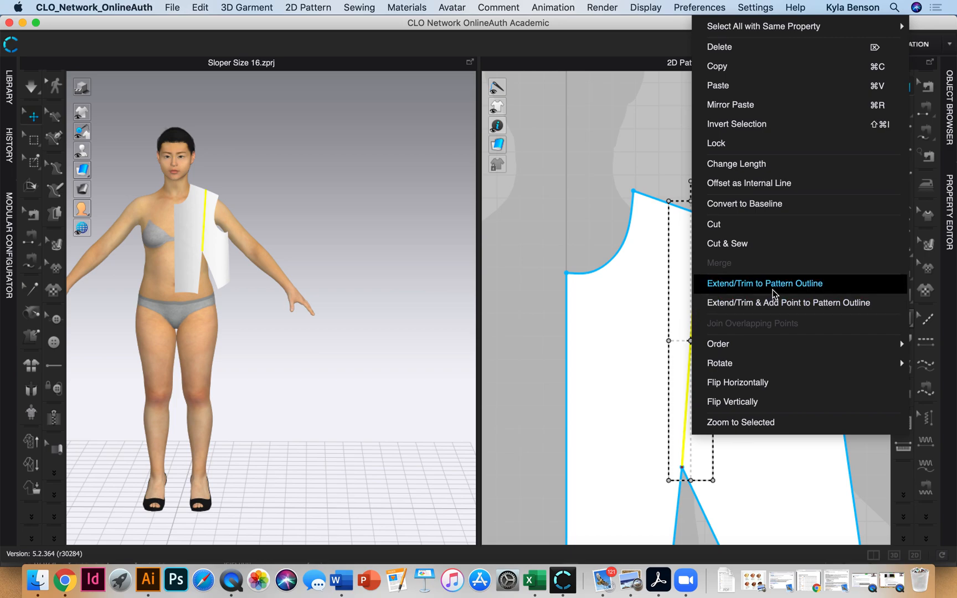
{"action": "left_click", "coordinate": [764, 283]}
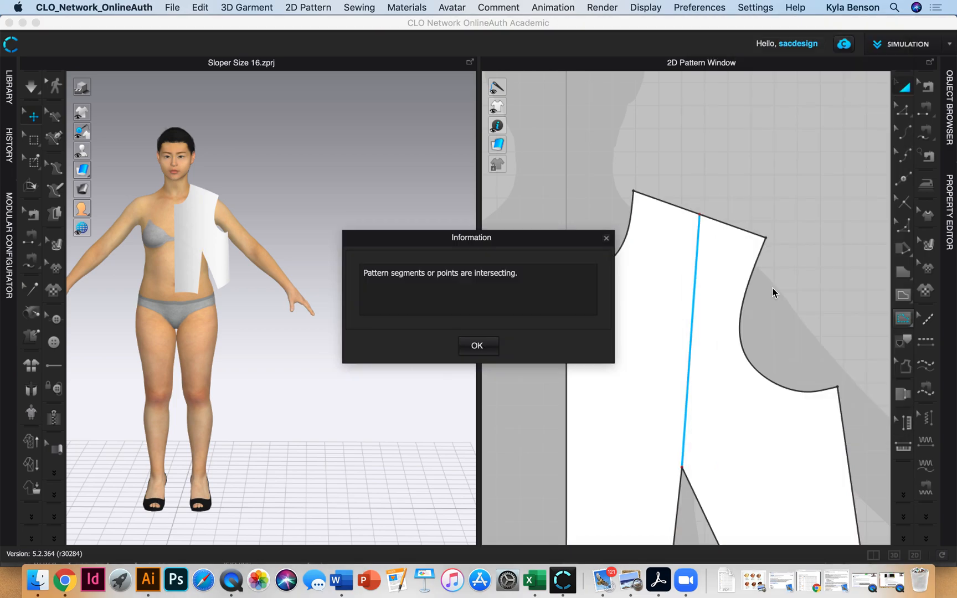
{"action": "left_click", "coordinate": [478, 346]}
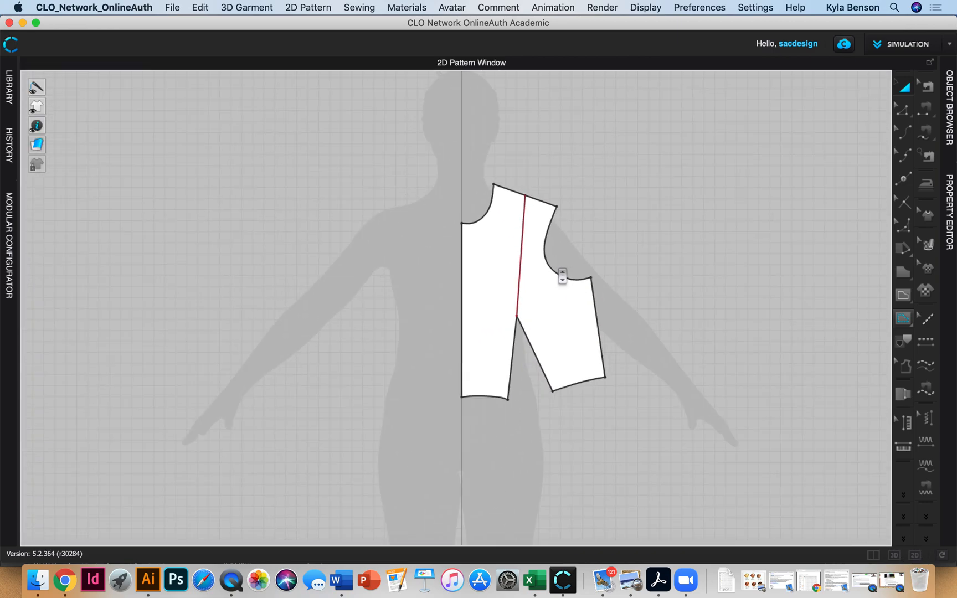
- Select the slashed bodice in the 2D-only pattern window
{"action": "left_click", "coordinate": [529, 280]}
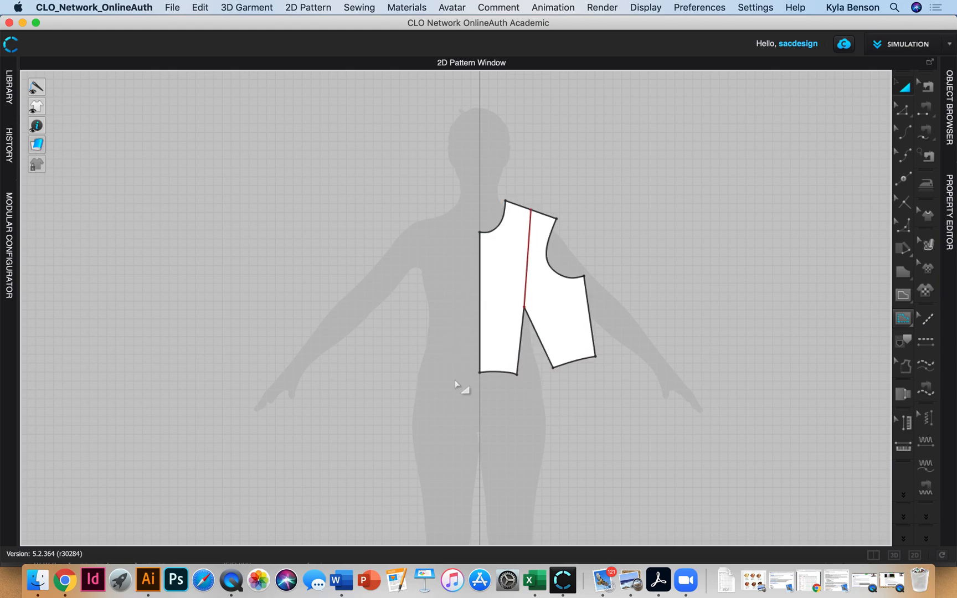
{"action": "mouse_move", "coordinate": [476, 377]}
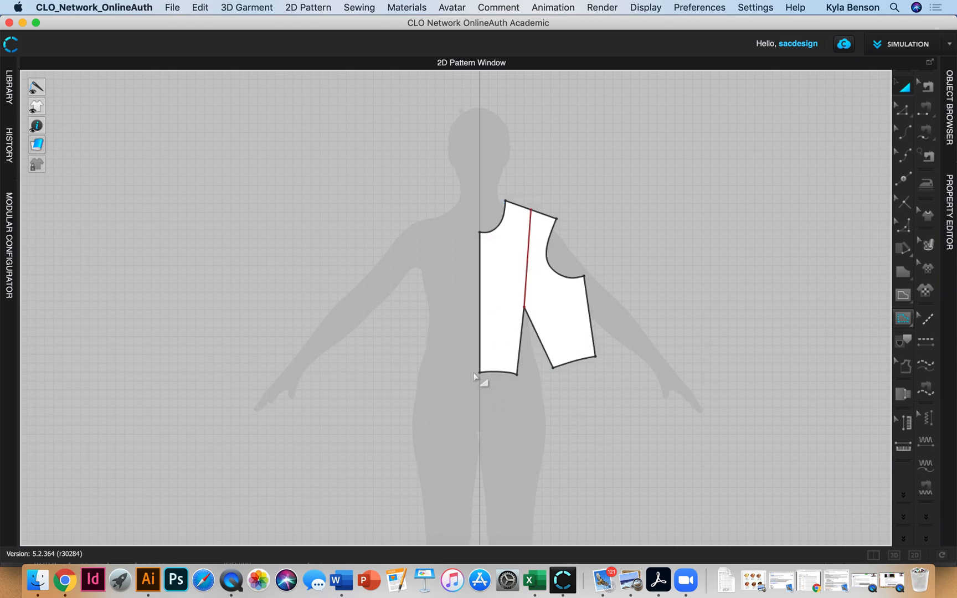
{"action": "mouse_move", "coordinate": [452, 384]}
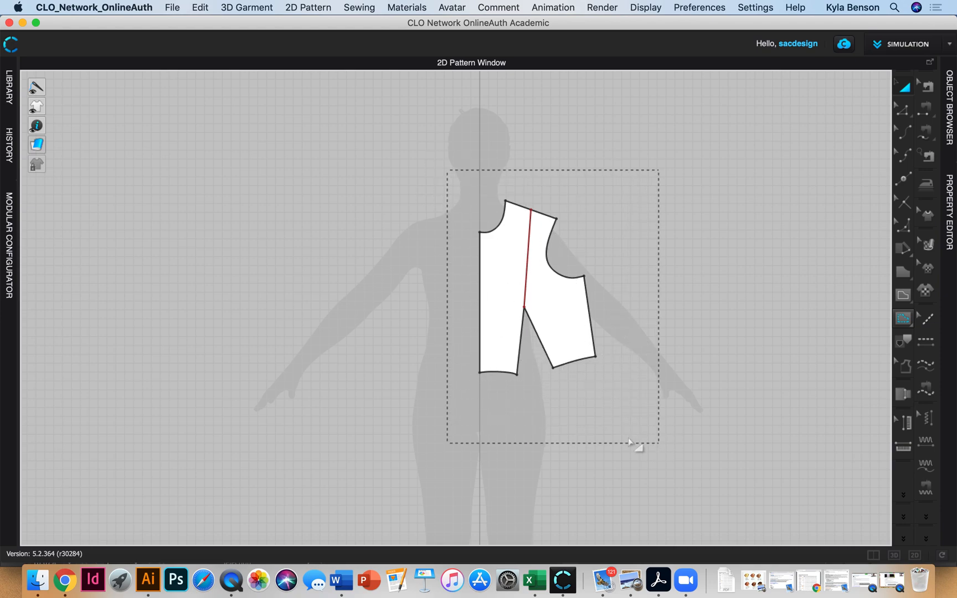
- Flip the selected bodice pattern horizontally so centre front sits on the right
{"action": "right_click", "coordinate": [518, 274]}
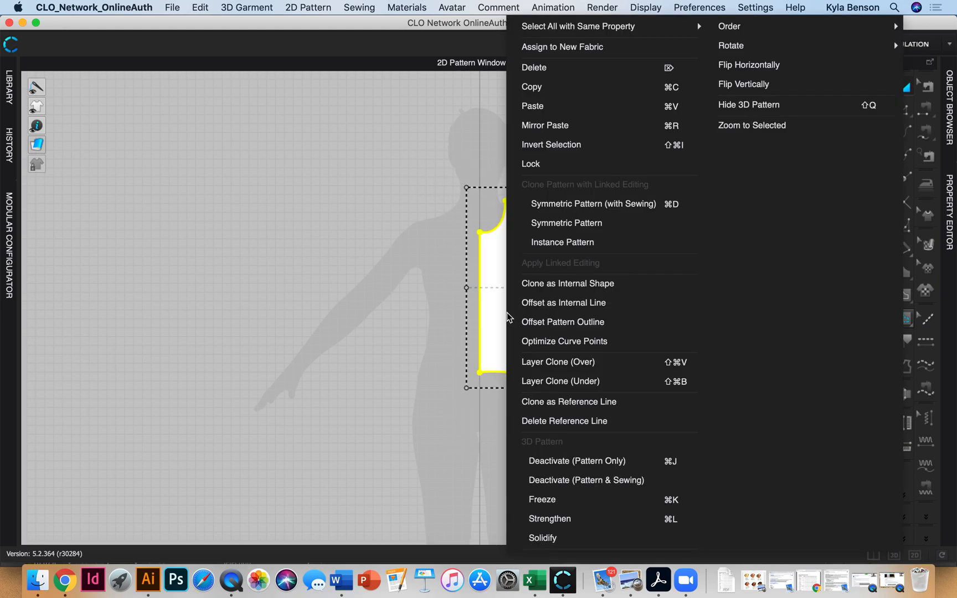
{"action": "mouse_move", "coordinate": [543, 194]}
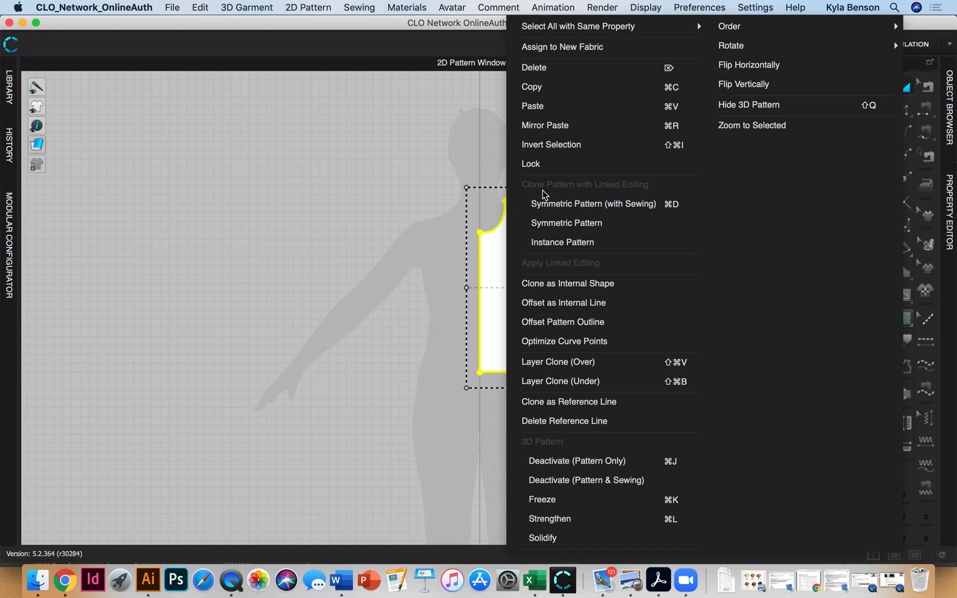
{"action": "mouse_move", "coordinate": [586, 127]}
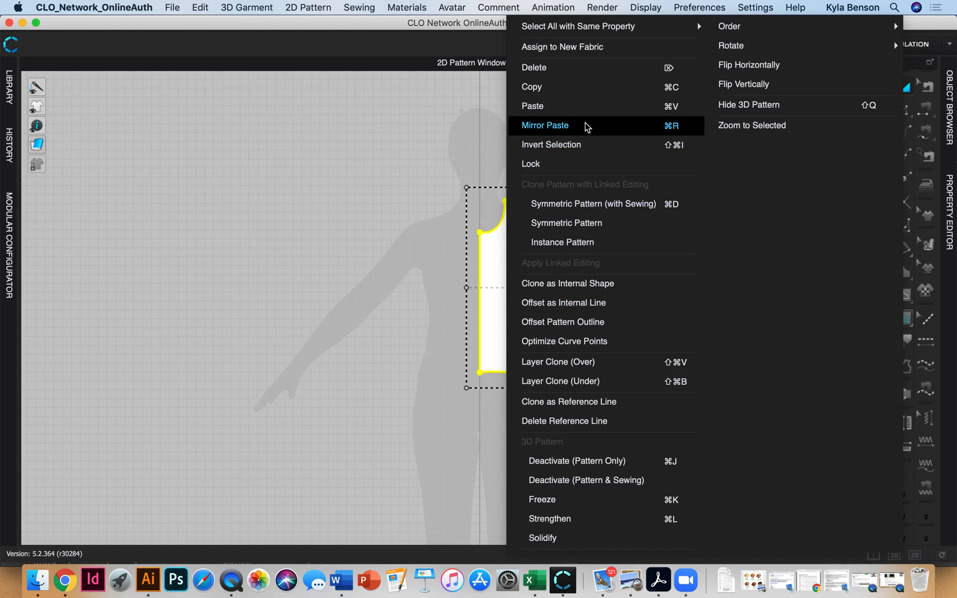
{"action": "left_click", "coordinate": [544, 126]}
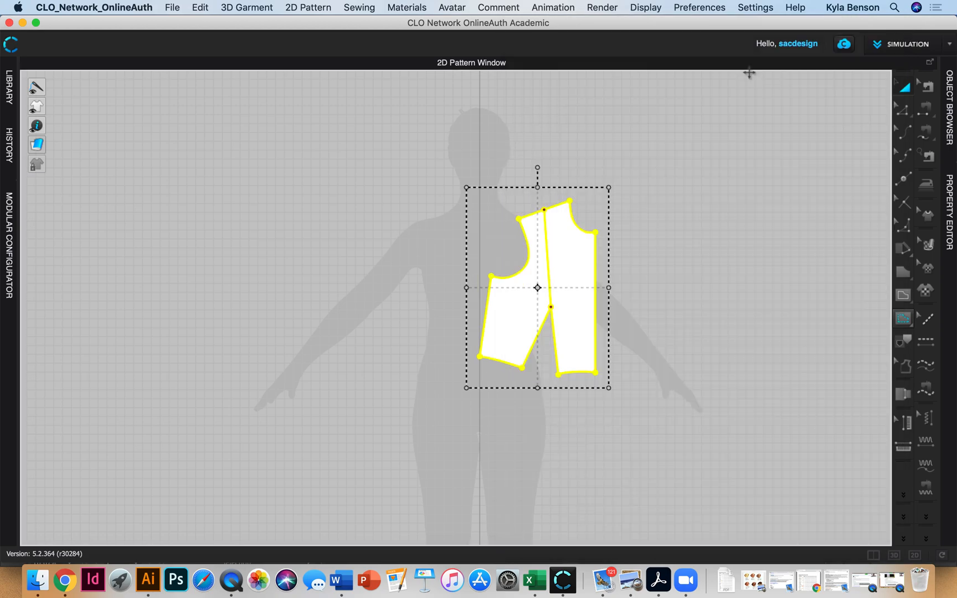